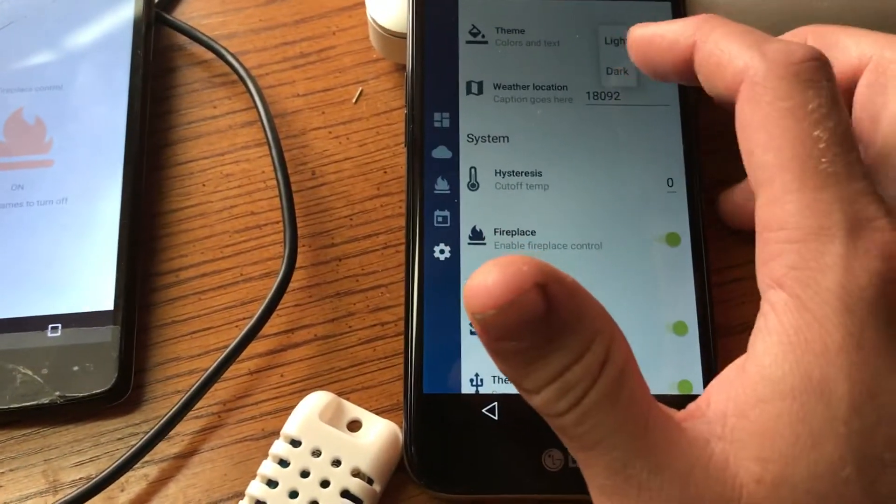
pyautogui.scroll(-3)
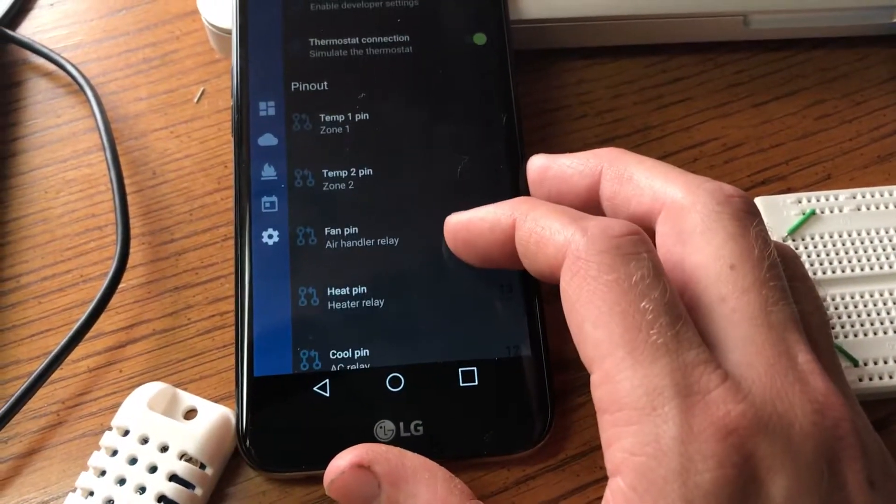
pyautogui.scroll(3)
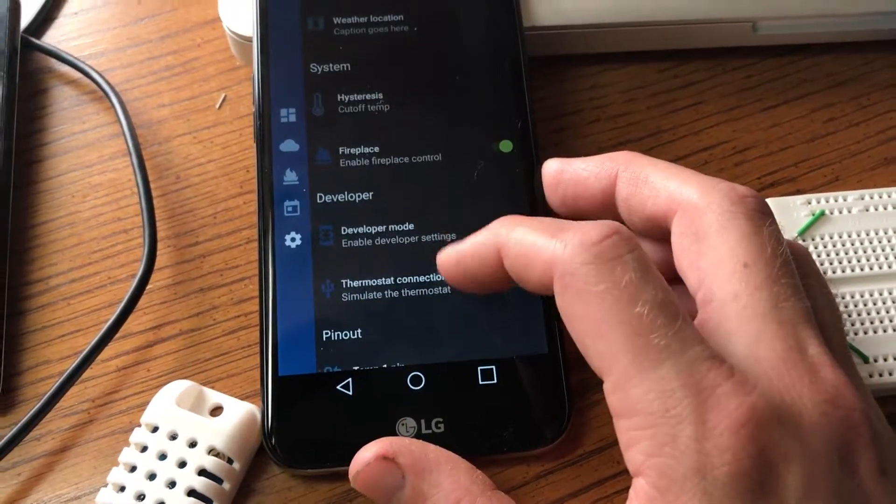
pyautogui.scroll(-3)
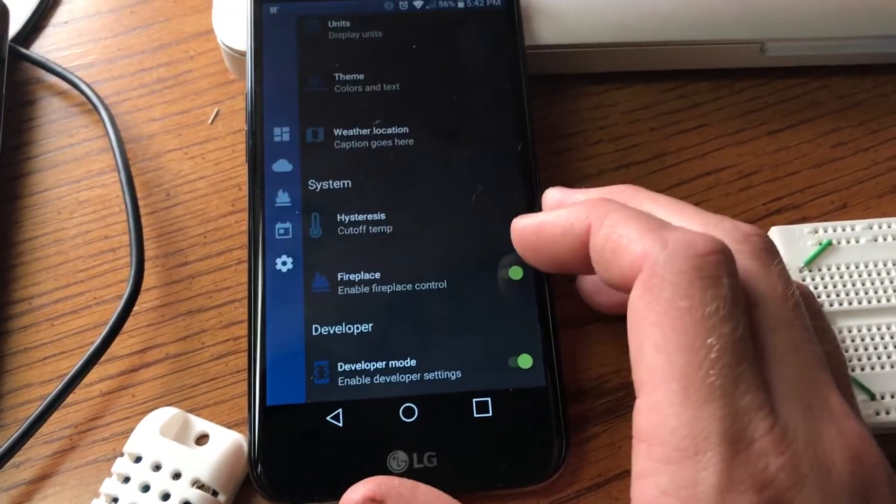